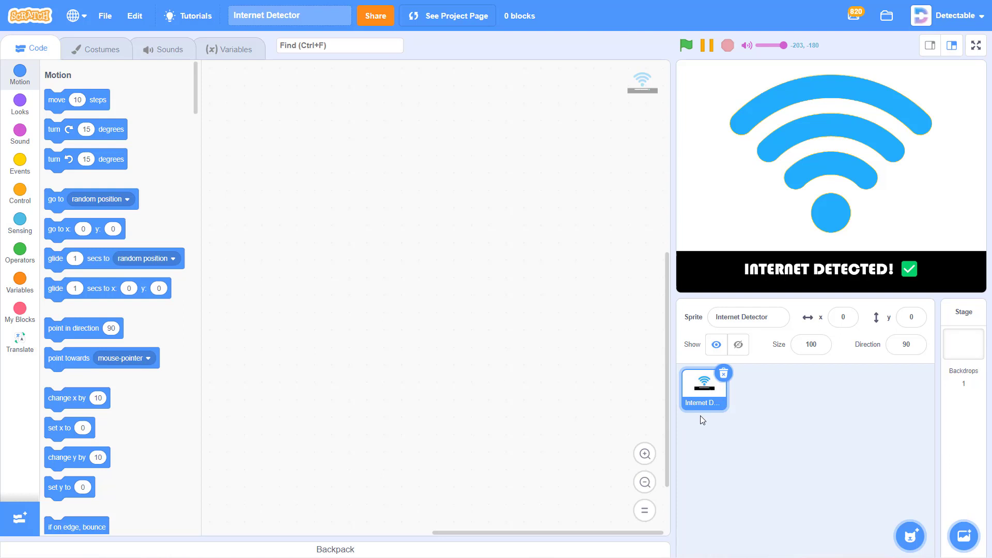
Step: Review the Internet Detector sprite's Detected and Not Detected costumes, then return to its code
{"action": "left_click", "coordinate": [748, 318]}
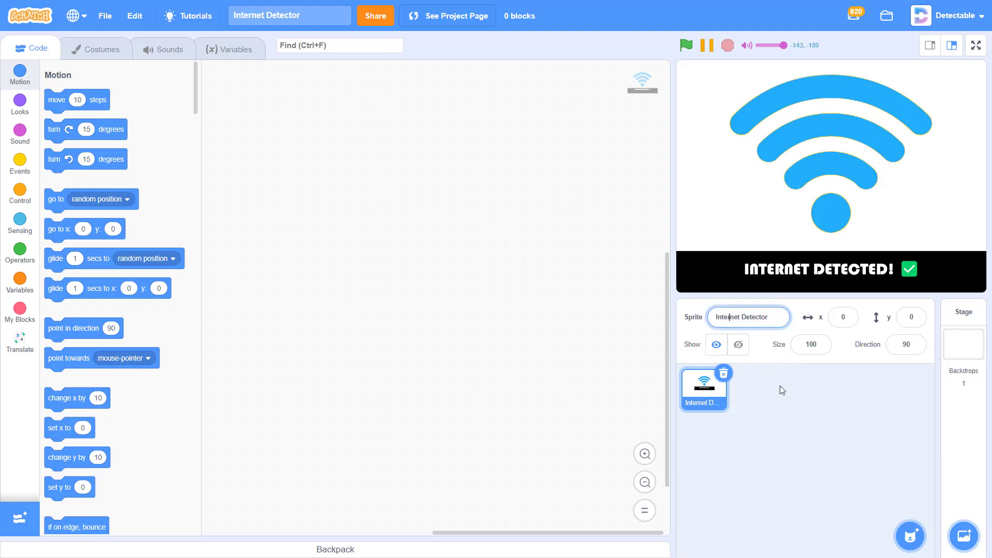
{"action": "left_click", "coordinate": [96, 49]}
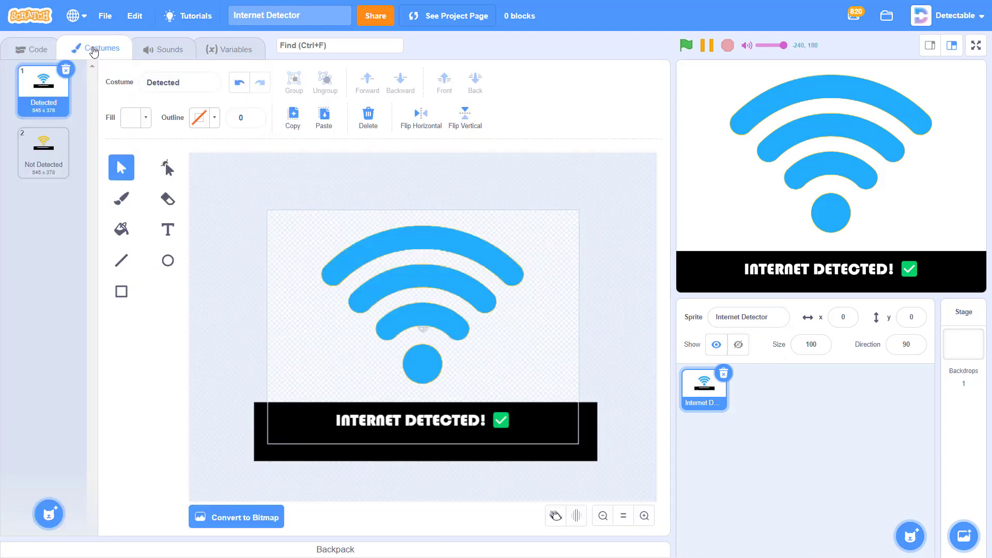
{"action": "left_click", "coordinate": [422, 366]}
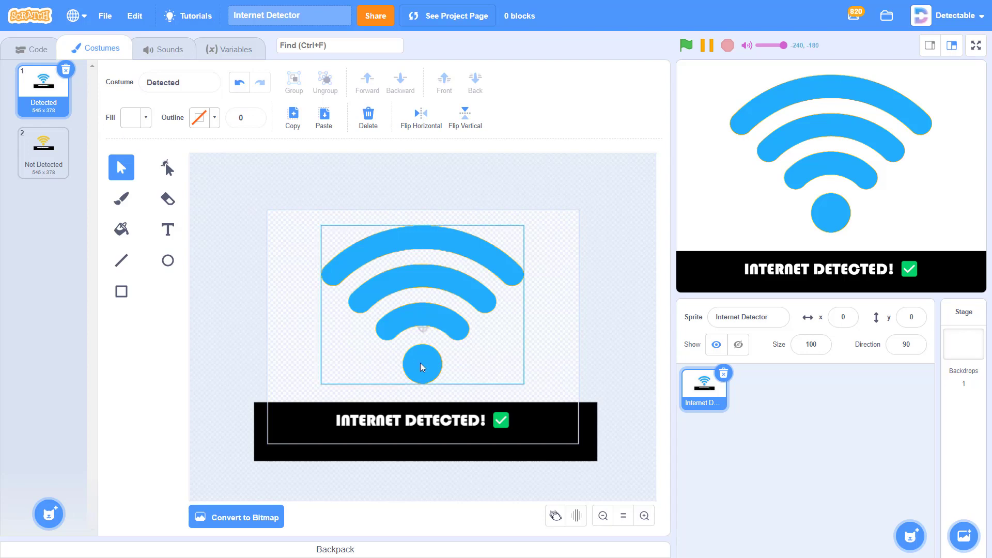
{"action": "left_click", "coordinate": [44, 152]}
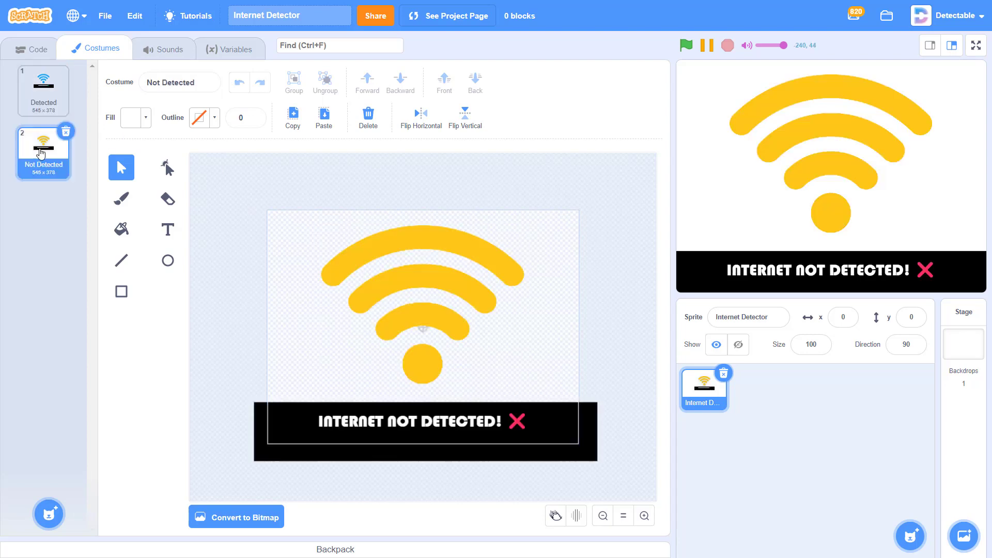
{"action": "left_click", "coordinate": [43, 91]}
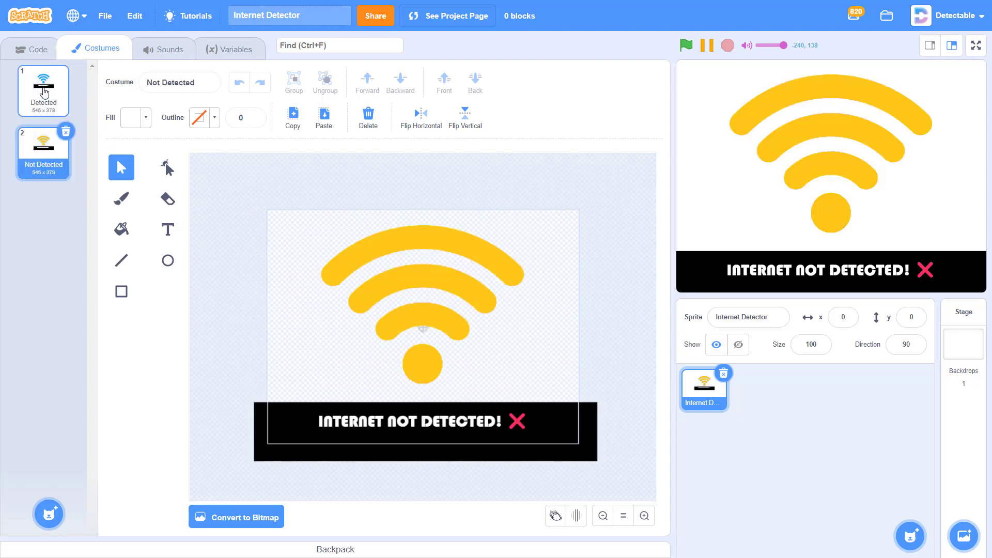
{"action": "left_click", "coordinate": [44, 90]}
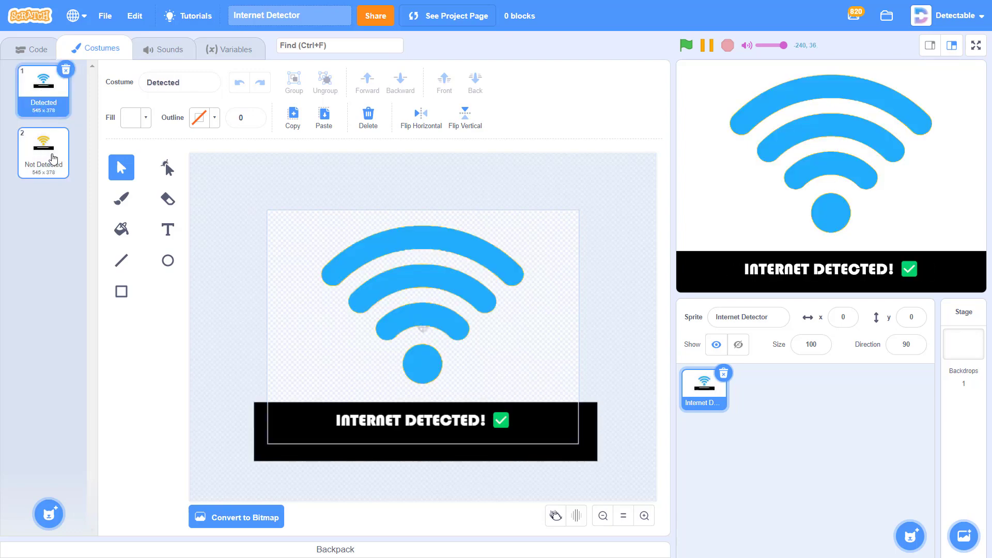
{"action": "left_click", "coordinate": [44, 151]}
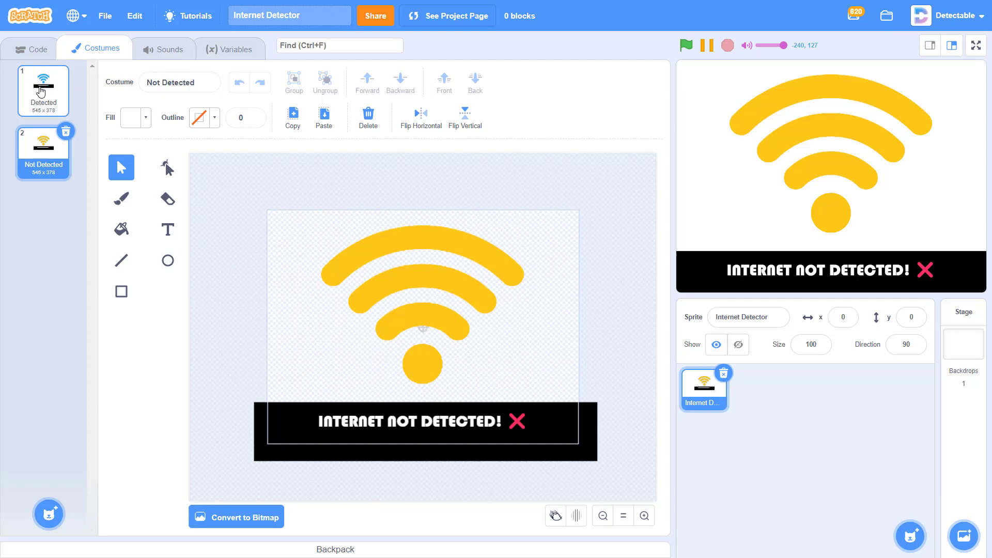
{"action": "left_click", "coordinate": [31, 49]}
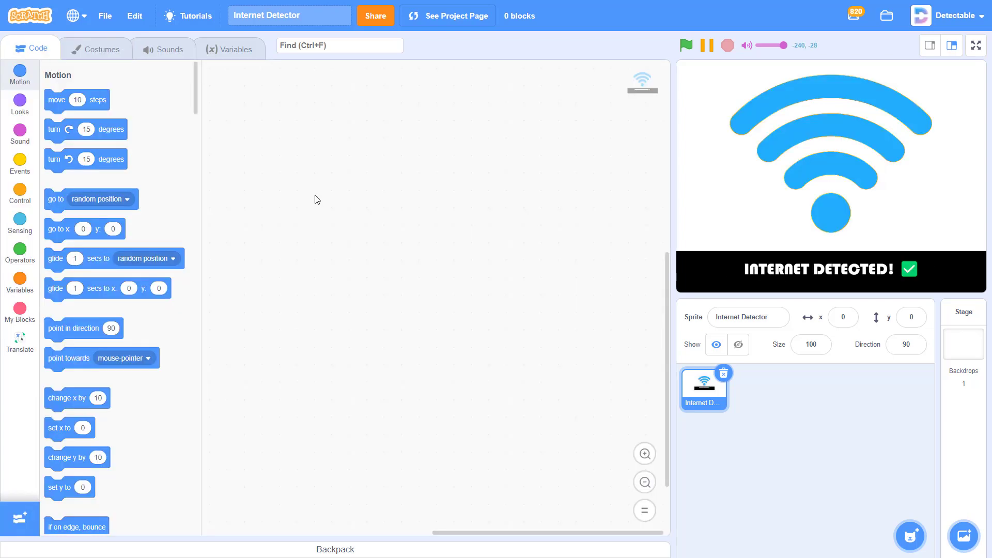
Step: Start a when-flag-clicked script with a forever loop holding an if-else with an = condition
{"action": "left_click", "coordinate": [20, 164]}
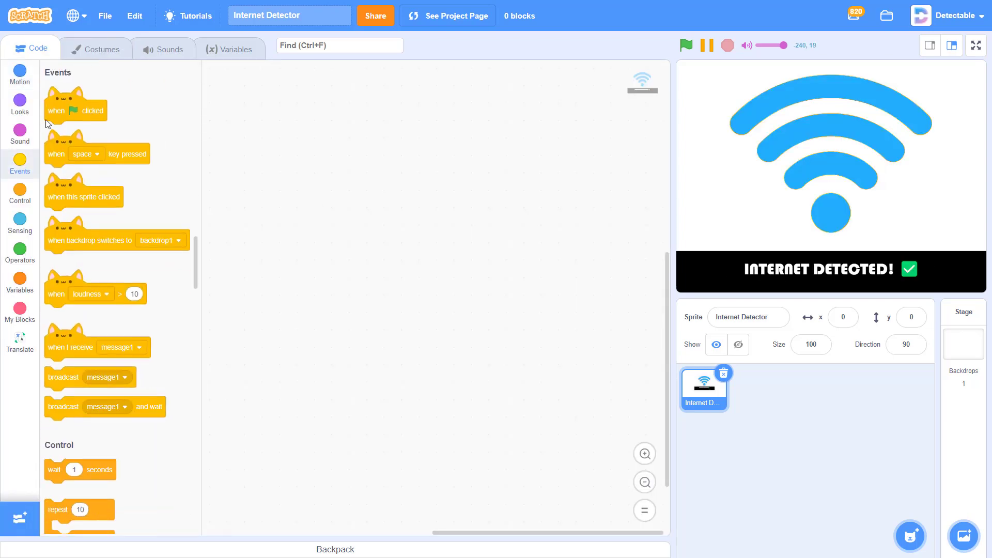
{"action": "left_click_drag", "start_coordinate": [74, 107], "coordinate": [265, 136]}
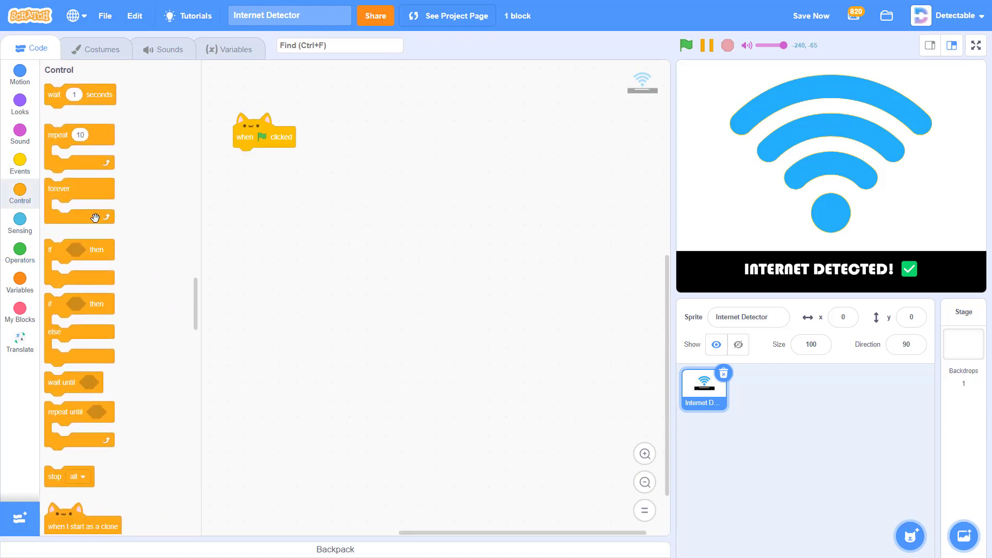
{"action": "left_click_drag", "start_coordinate": [79, 189], "coordinate": [265, 164]}
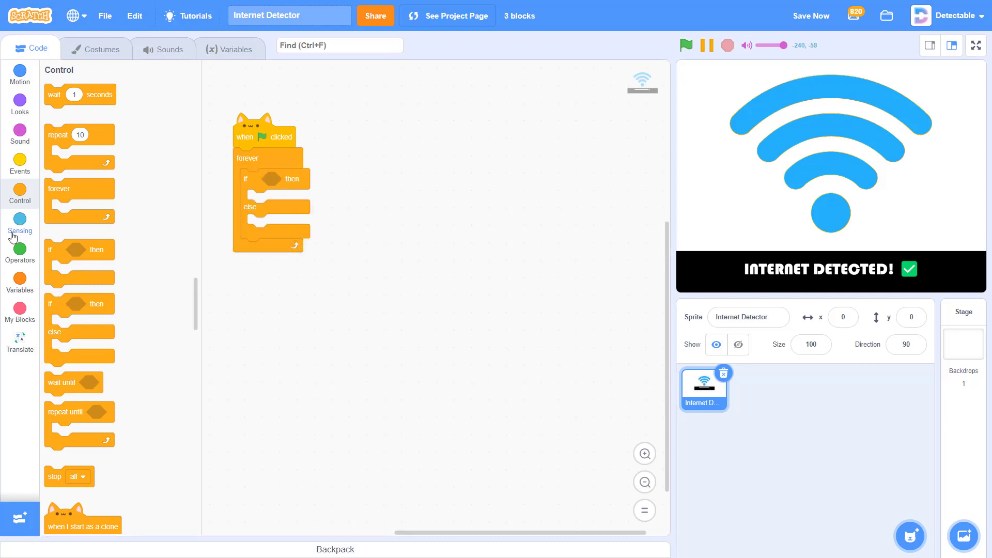
{"action": "left_click", "coordinate": [20, 250]}
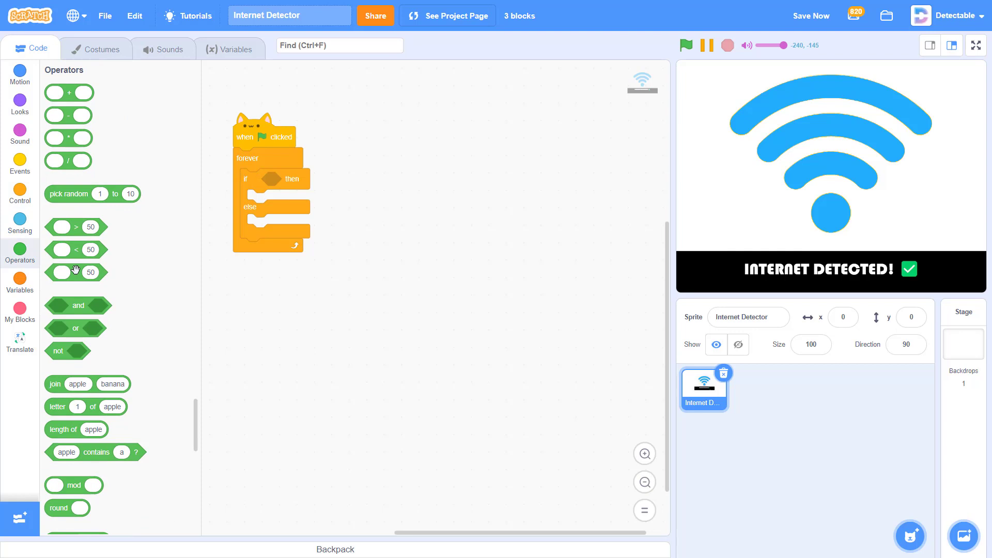
{"action": "left_click_drag", "start_coordinate": [75, 272], "coordinate": [278, 179]}
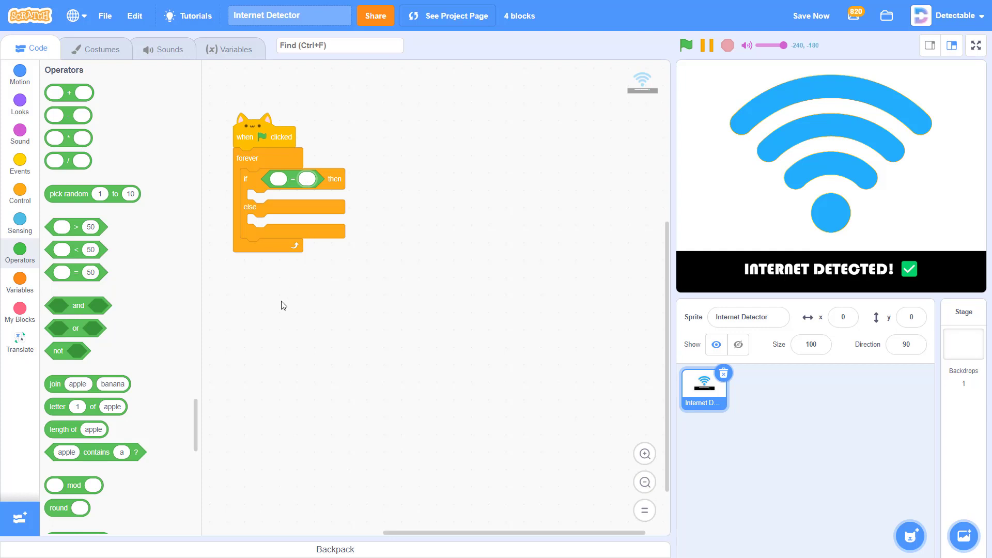
Step: Place a translate block on the left side of the = comparison
{"action": "left_click", "coordinate": [19, 342]}
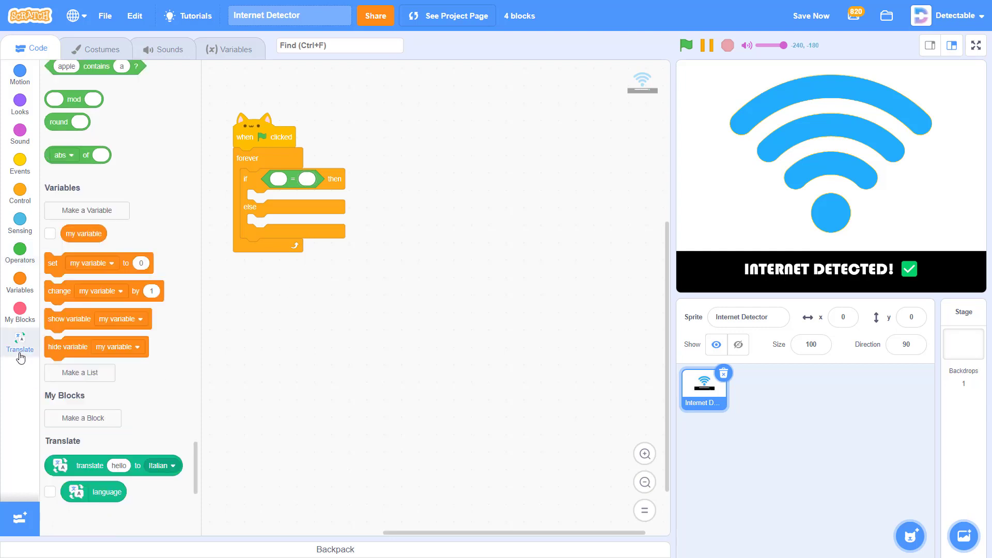
{"action": "left_click", "coordinate": [20, 345]}
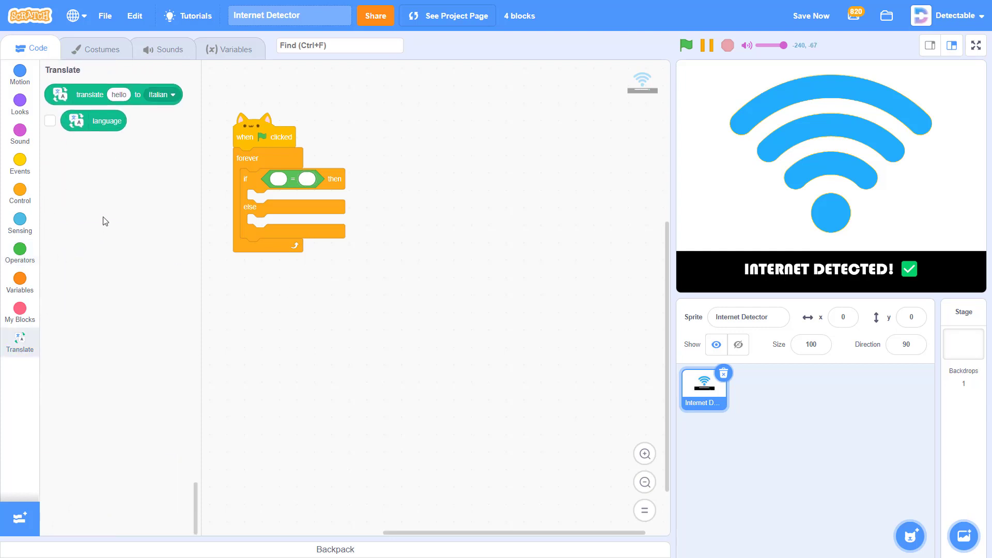
{"action": "left_click_drag", "start_coordinate": [89, 94], "coordinate": [310, 179]}
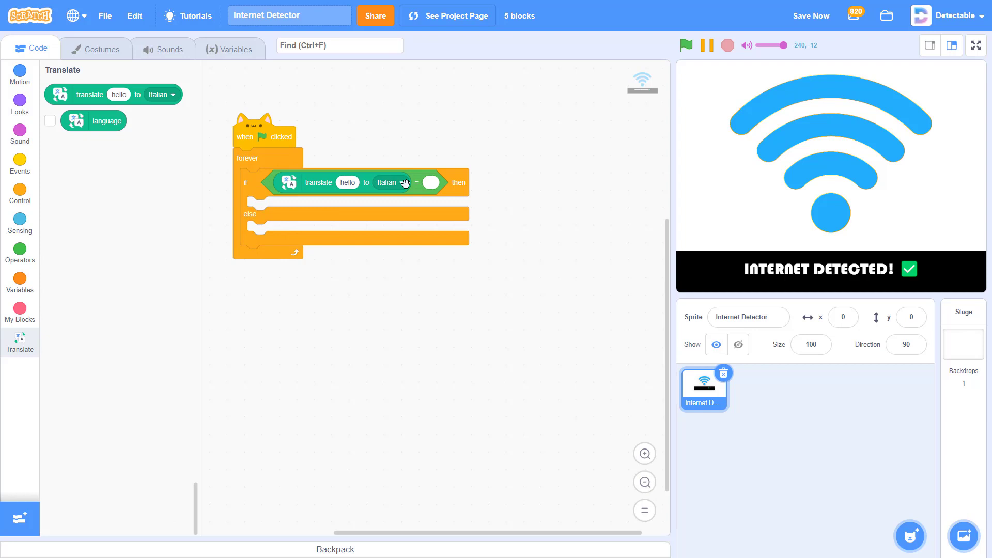
Step: Test translating 'hi' into Korean in Google Translate and feed the translate block with a join
{"action": "left_click", "coordinate": [20, 251]}
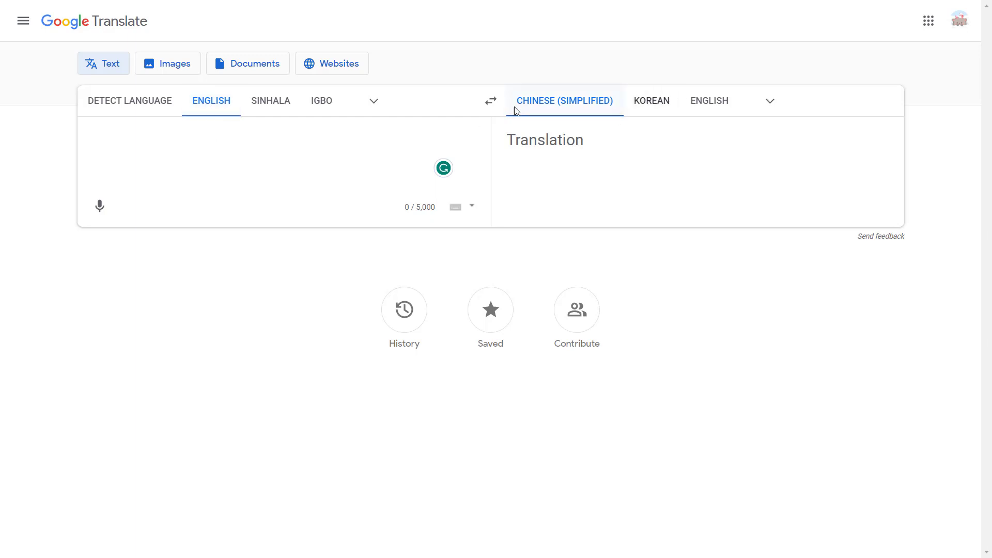
{"action": "left_click", "coordinate": [653, 100]}
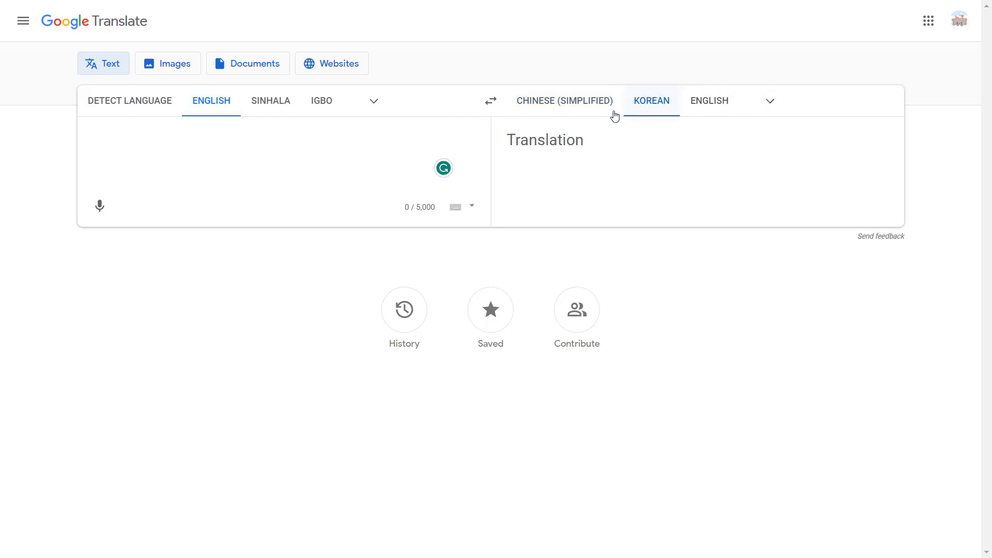
{"action": "type", "text": "hi"}
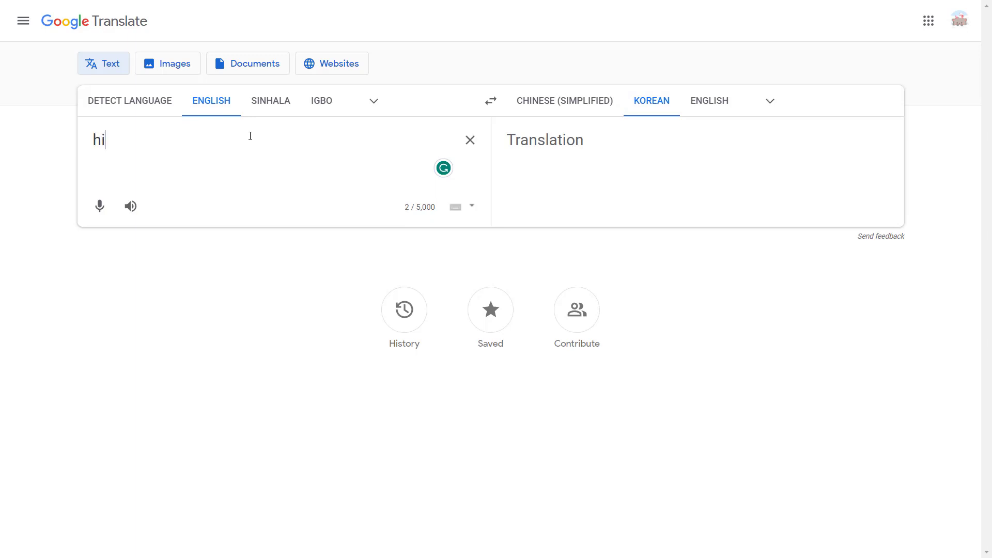
{"action": "type", "text": "hi"}
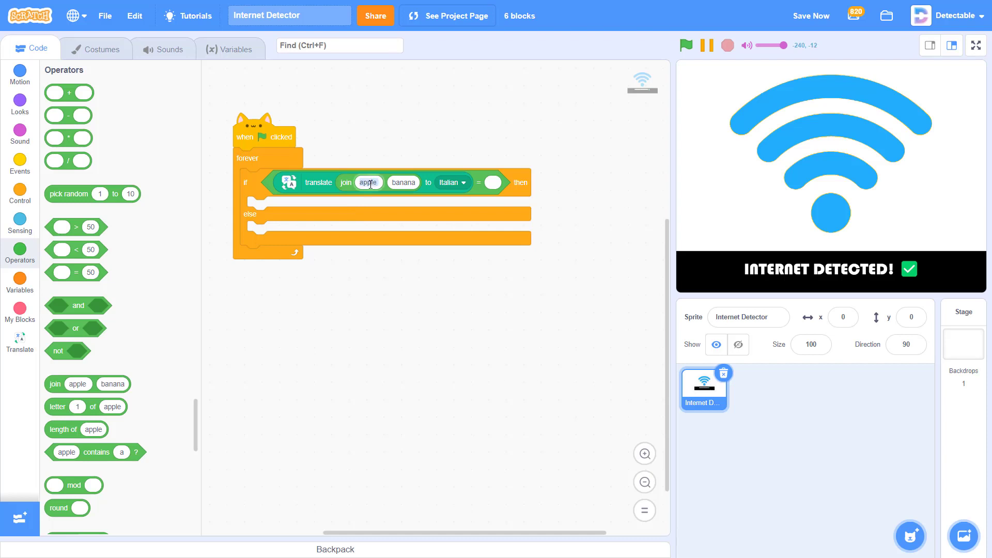
{"action": "type", "text": "안녕"}
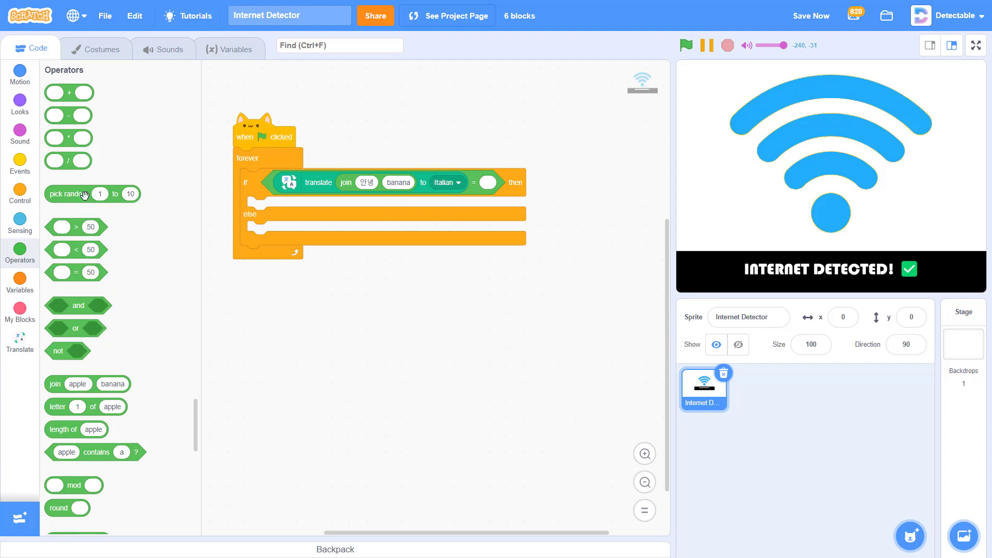
{"action": "left_click_drag", "start_coordinate": [84, 194], "coordinate": [405, 184]}
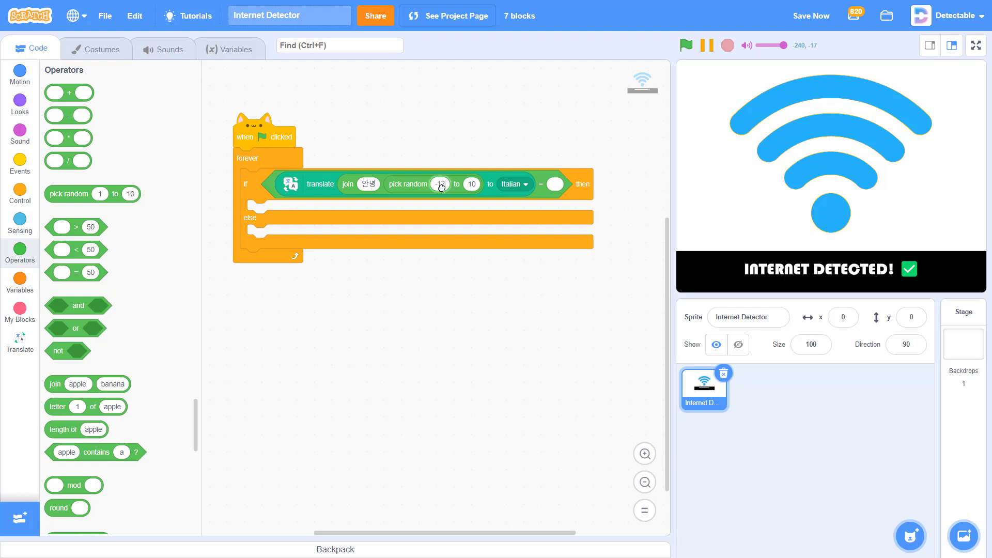
{"action": "type", "text": "-123456789999"}
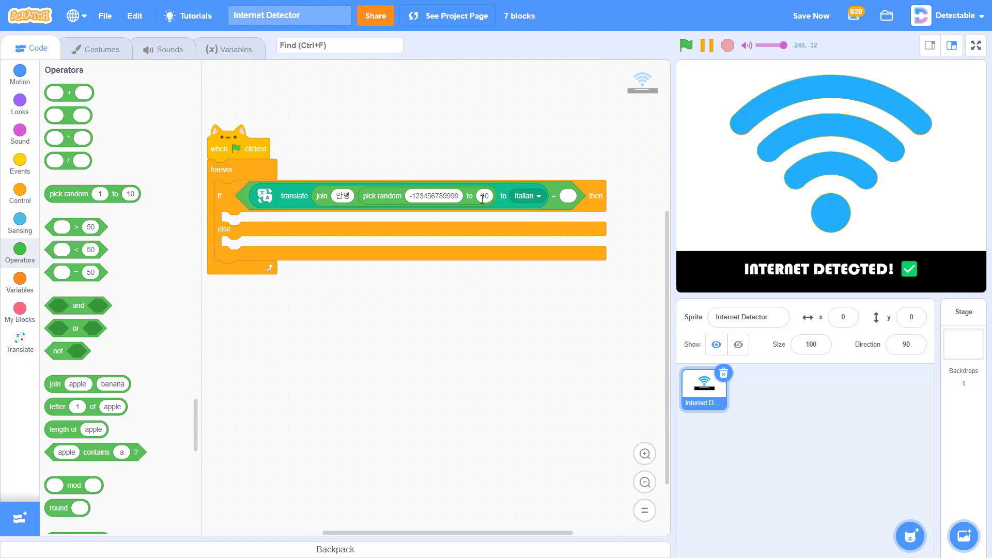
{"action": "left_click", "coordinate": [484, 195]}
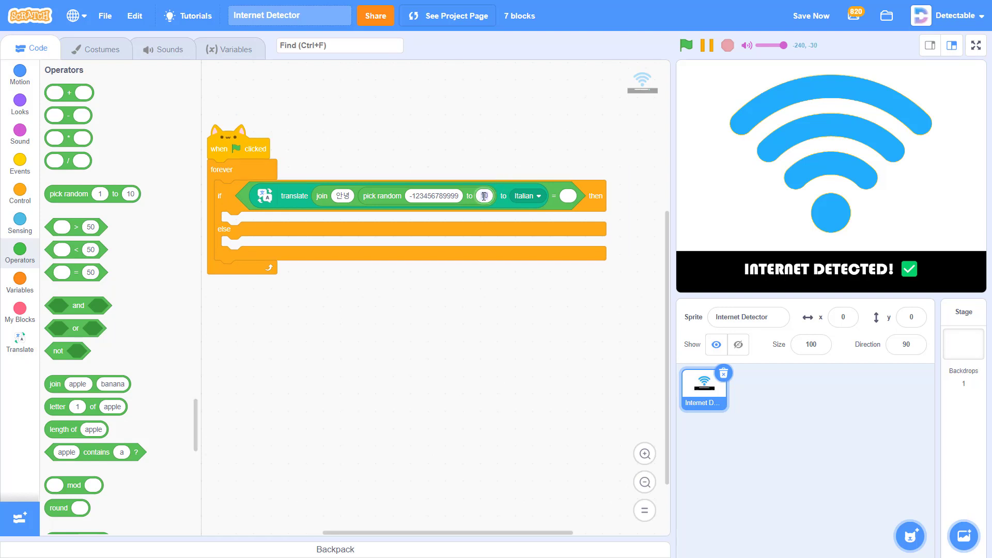
{"action": "type", "text": "123456789999"}
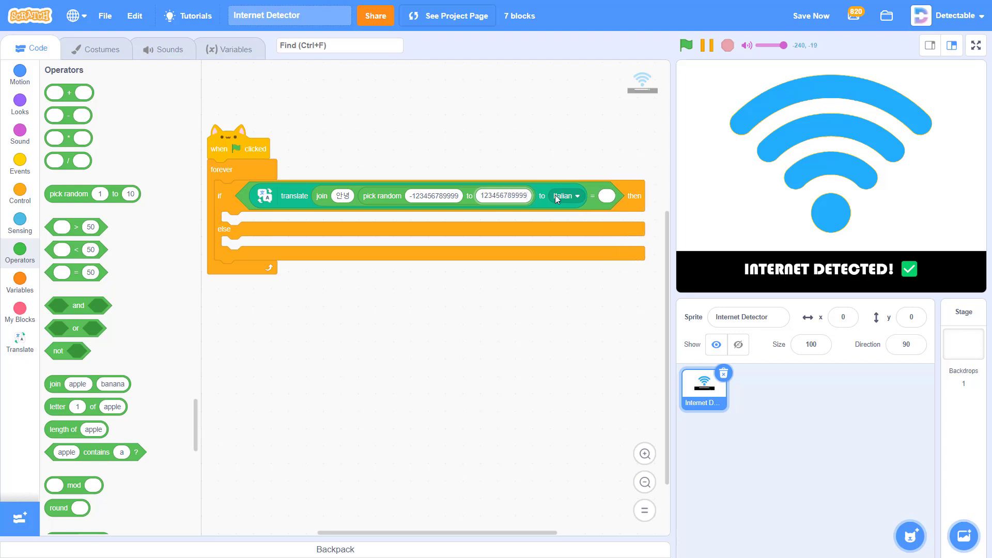
Step: Set the translate block's target language to English
{"action": "left_click", "coordinate": [566, 195]}
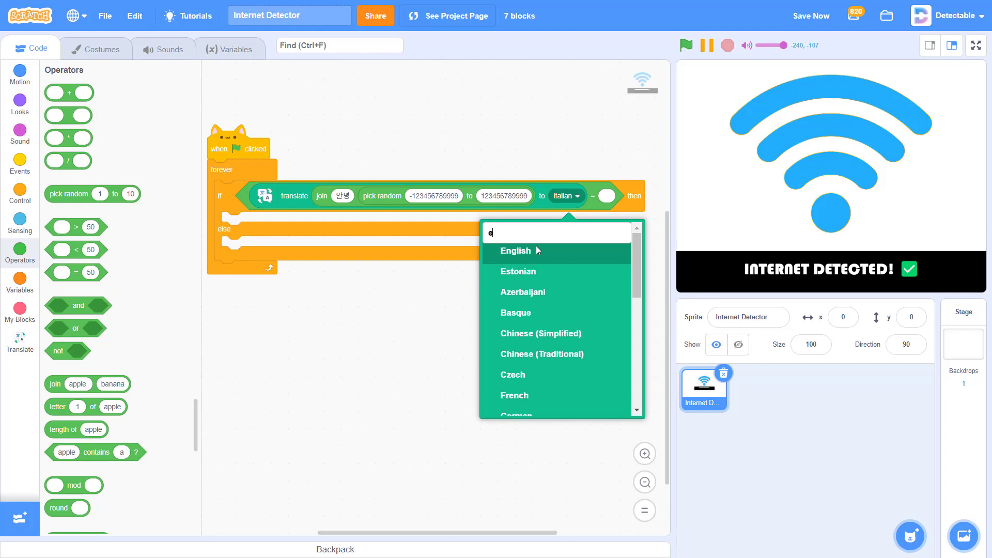
{"action": "left_click", "coordinate": [515, 250]}
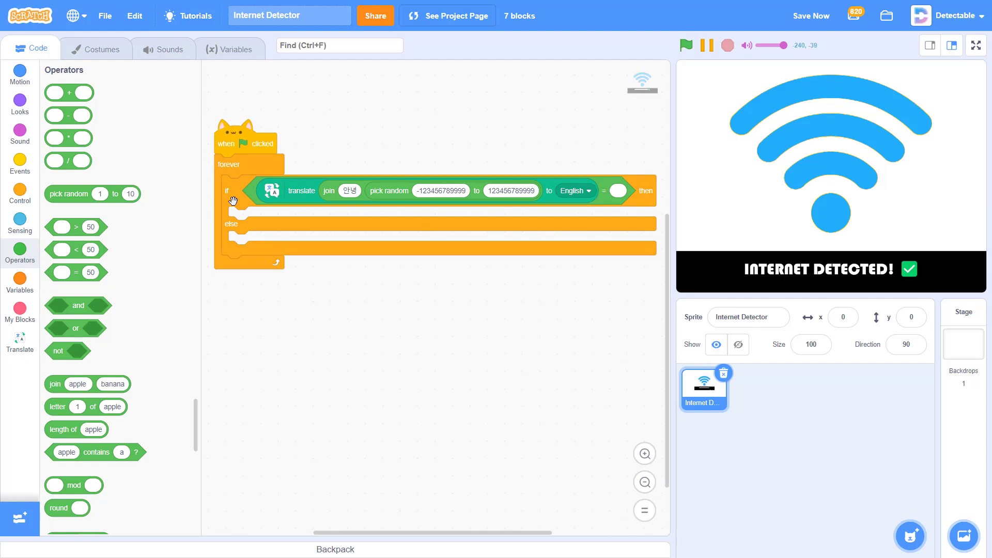
Step: Switch to Not Detected costume in the if branch and Detected in the else branch
{"action": "left_click", "coordinate": [20, 103]}
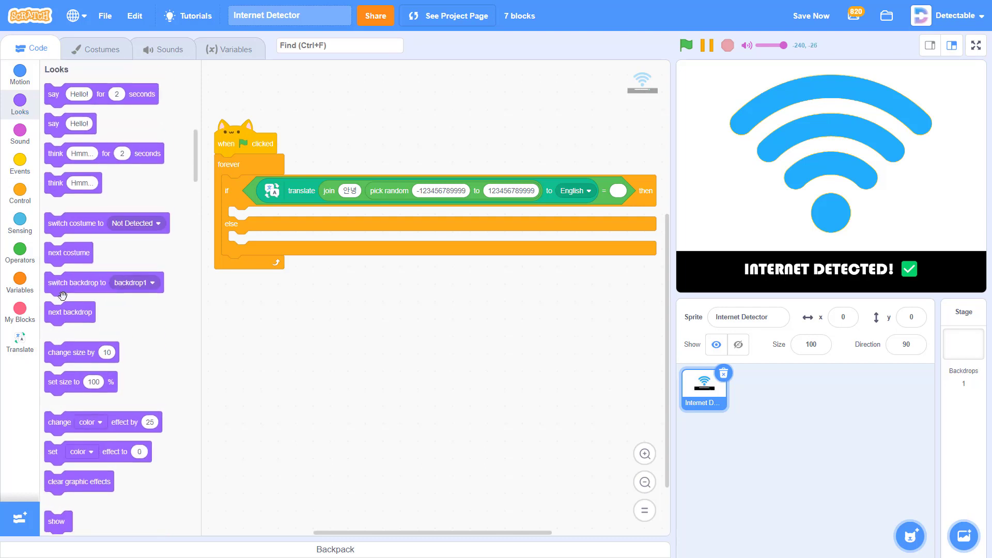
{"action": "scroll", "scroll_direction": "down", "scroll_amount": 3}
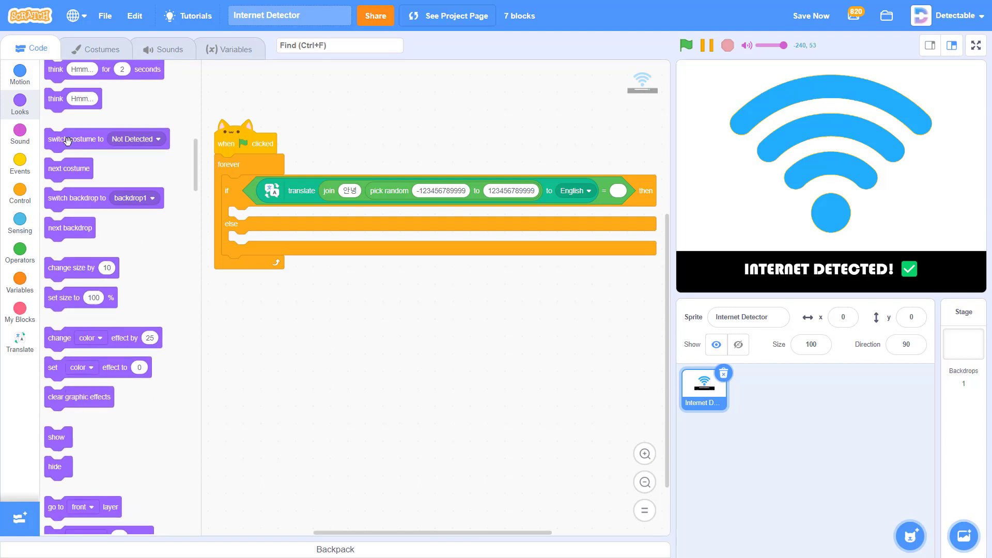
{"action": "left_click_drag", "start_coordinate": [75, 139], "coordinate": [259, 216]}
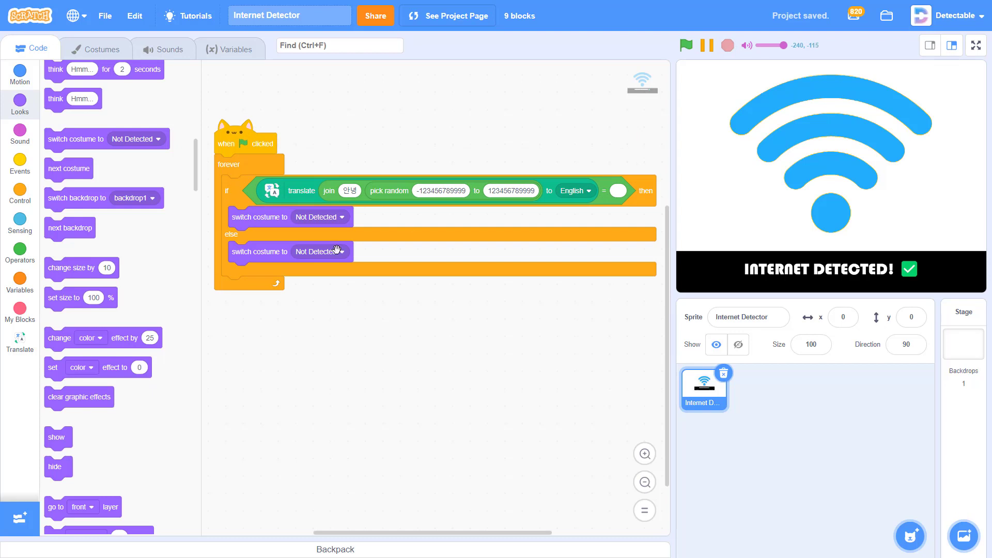
{"action": "mouse_move", "coordinate": [283, 219]}
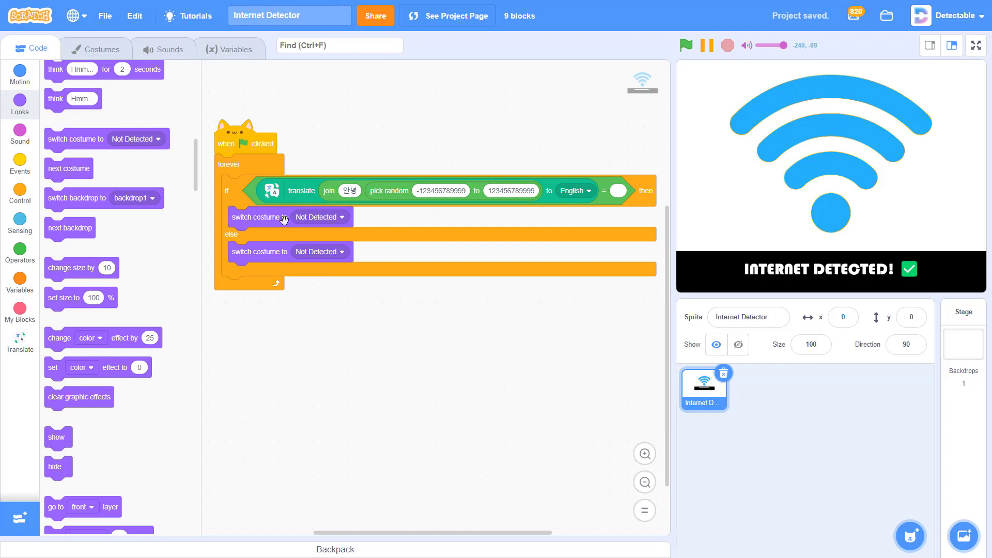
{"action": "left_click", "coordinate": [319, 251]}
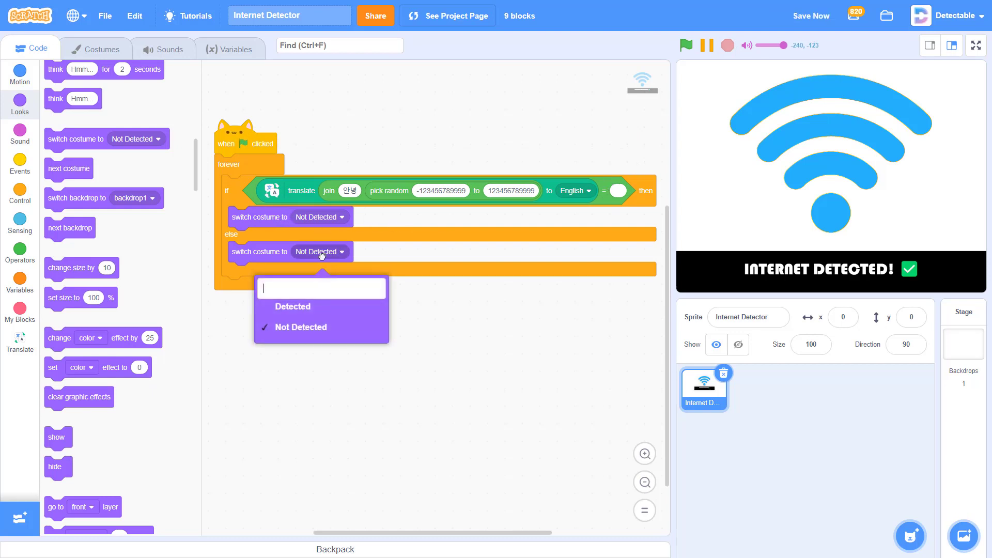
{"action": "left_click", "coordinate": [292, 306]}
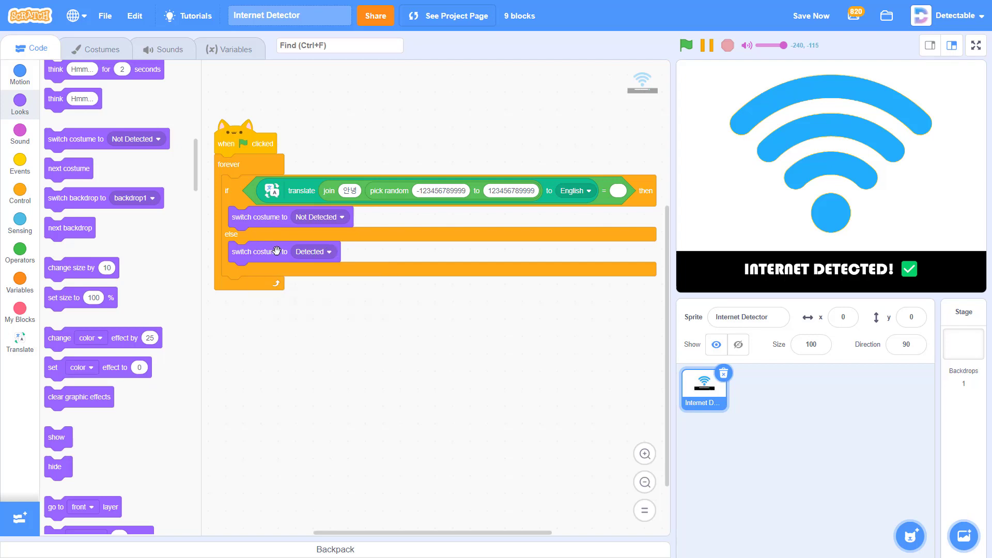
{"action": "left_click", "coordinate": [96, 48]}
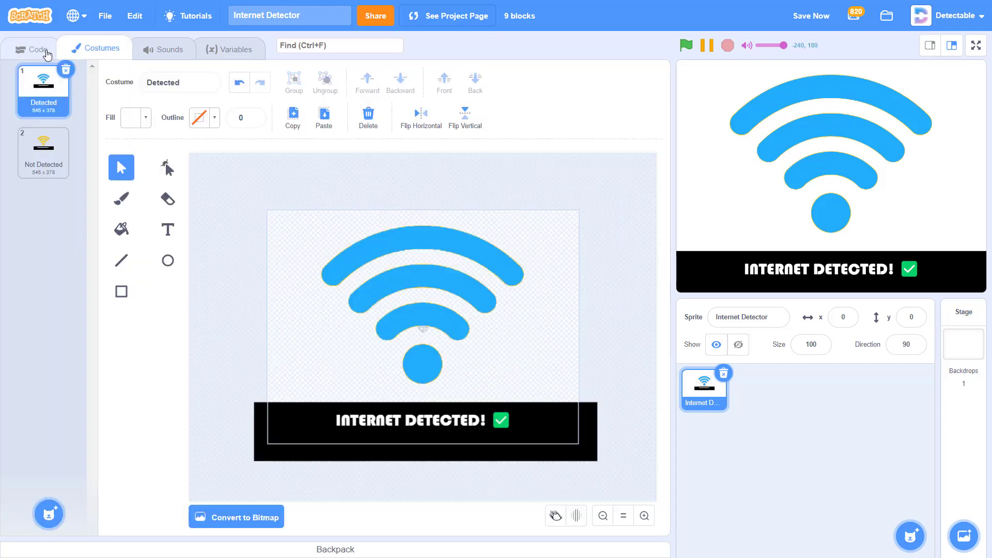
{"action": "left_click", "coordinate": [32, 48]}
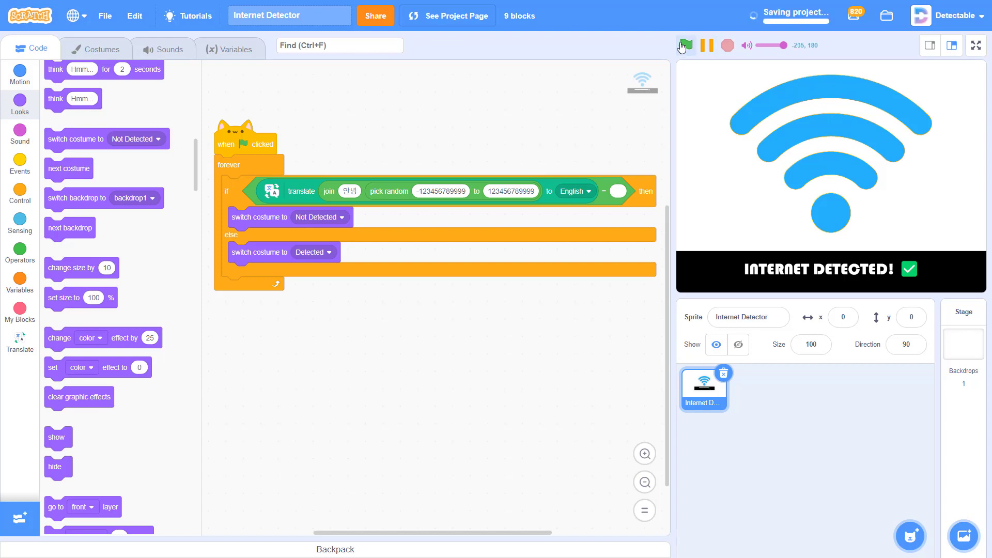
Step: Go to the project page and run it so the stage reports Internet Detected
{"action": "left_click", "coordinate": [447, 15]}
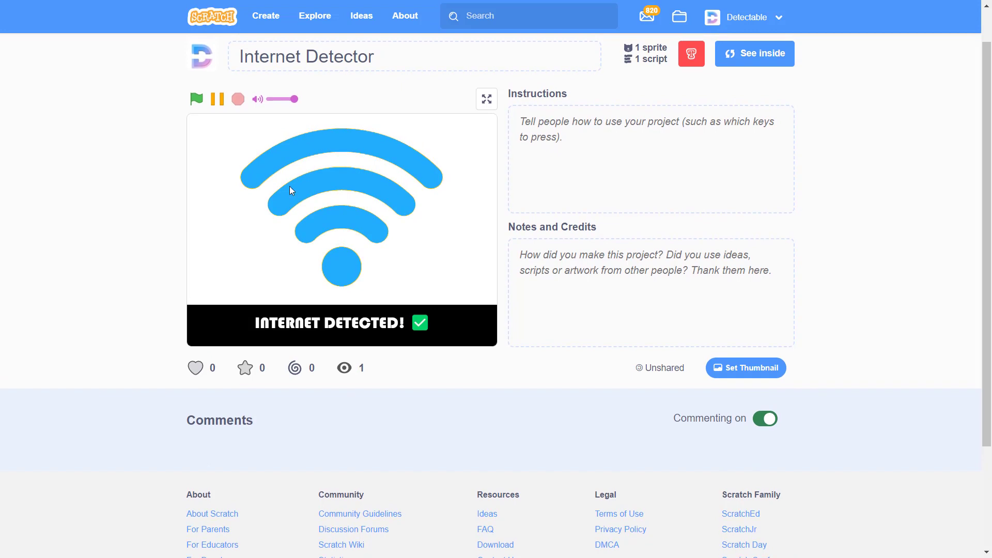
{"action": "left_click", "coordinate": [197, 99]}
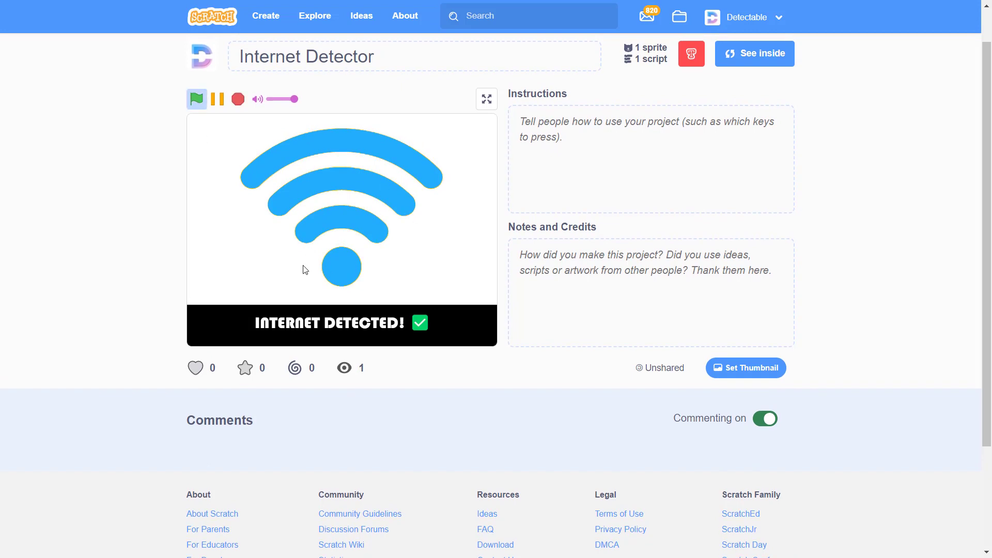
{"action": "mouse_move", "coordinate": [379, 334]}
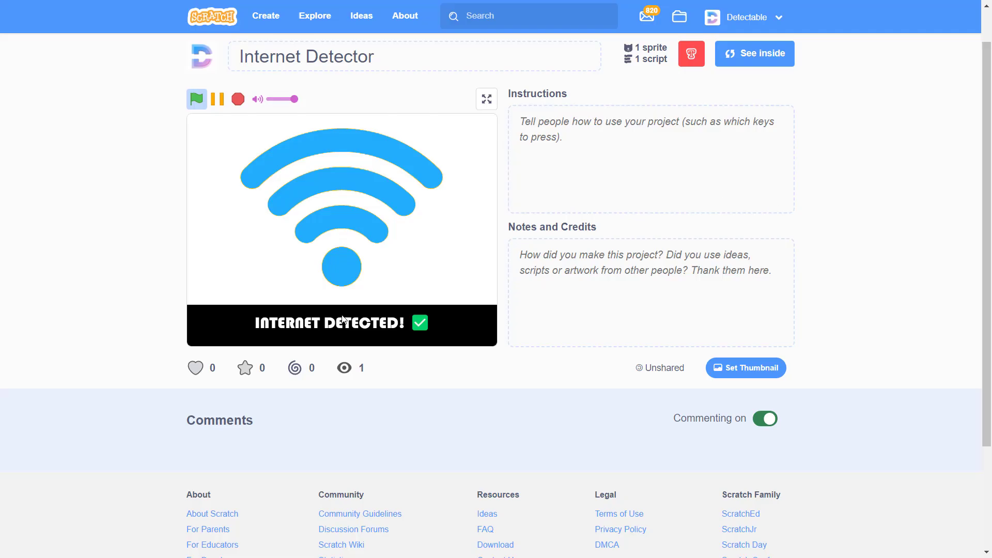
{"action": "mouse_move", "coordinate": [388, 376]}
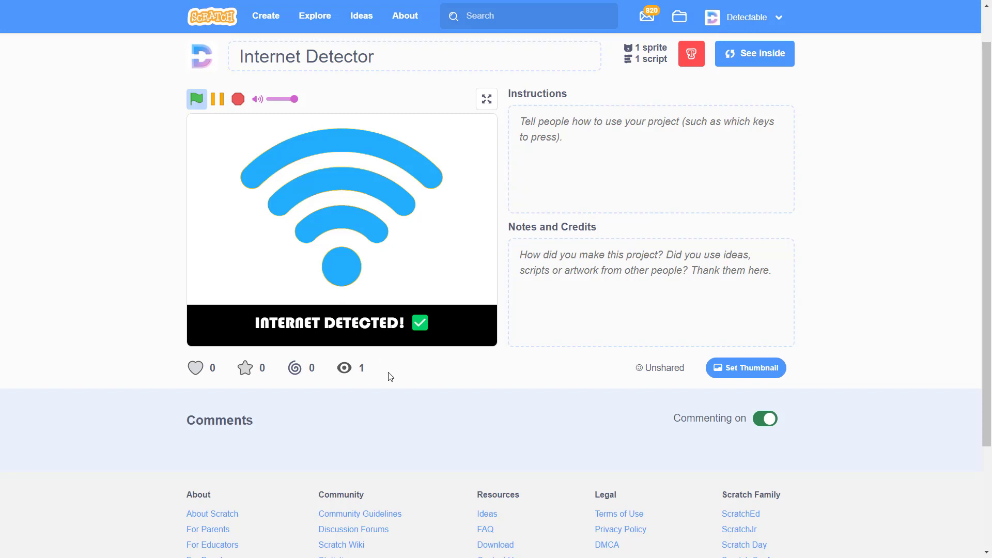
{"action": "mouse_move", "coordinate": [704, 367]}
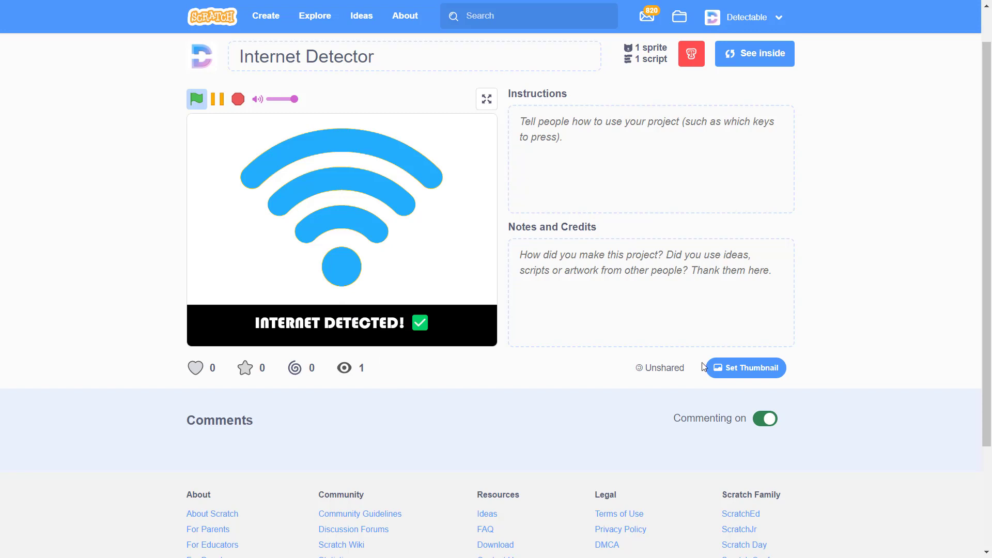